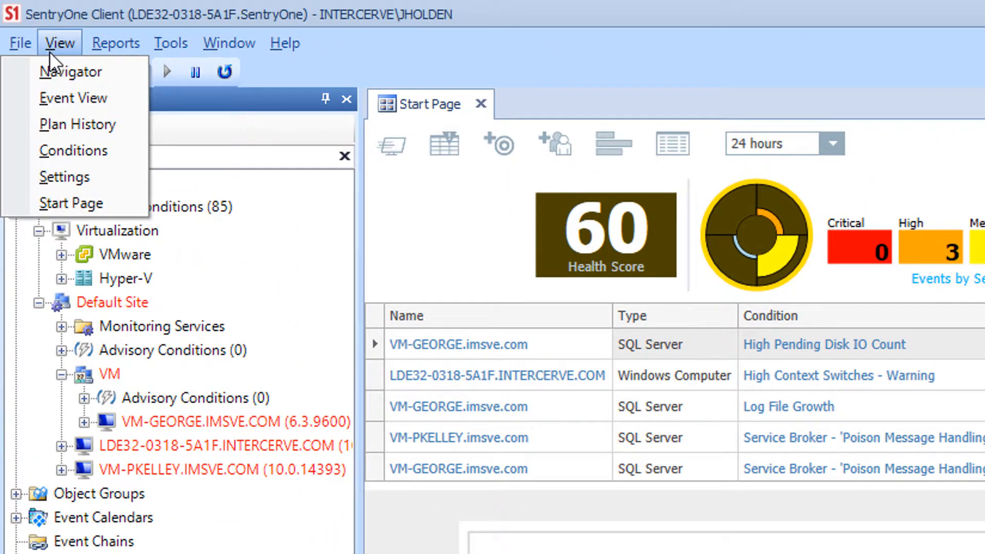
{"action": "mouse_move", "coordinate": [73, 150]}
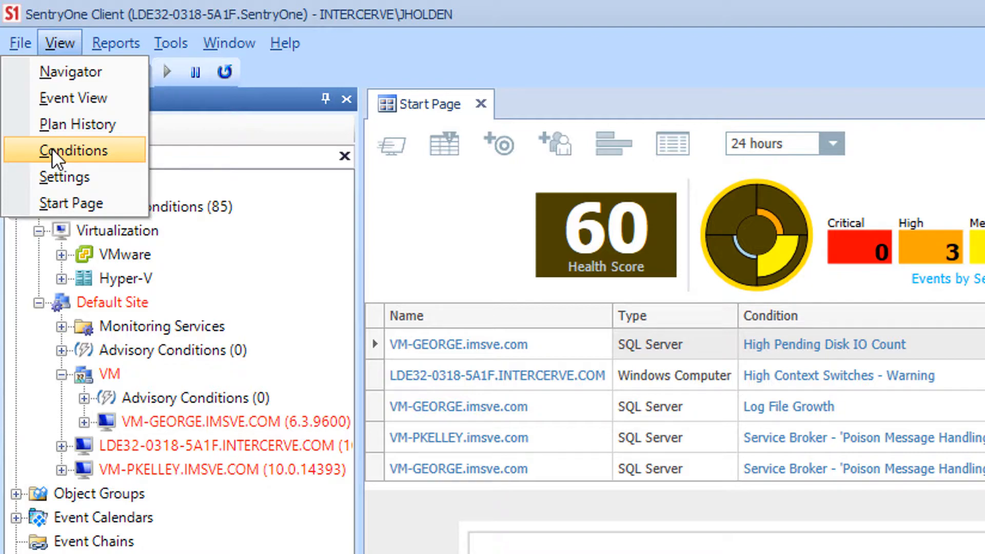
- Show the Conditions pane listing the global failsafe conditions and their Send Email actions
{"action": "left_click", "coordinate": [74, 151]}
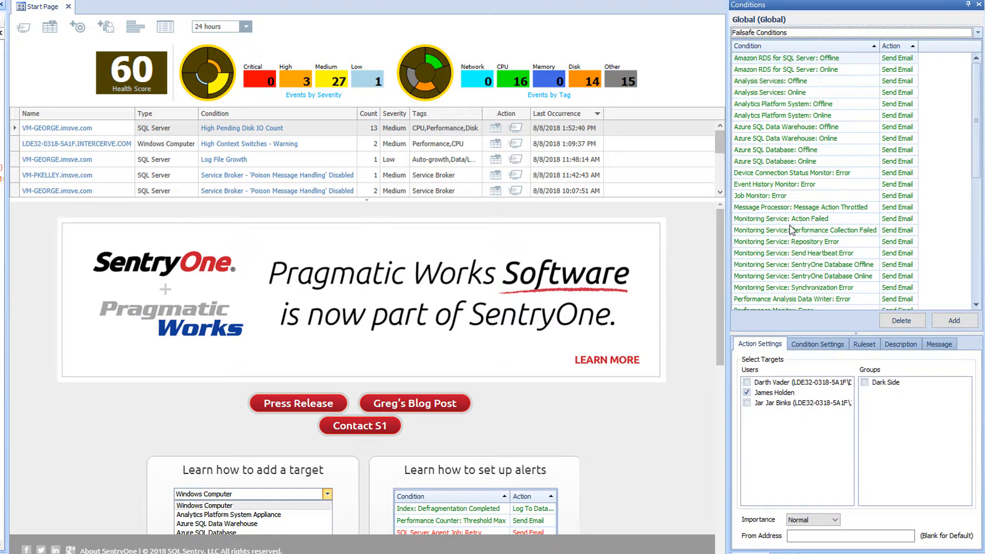
- Select the SQL Server: Offline Send Email condition and target the first listed user (Darth Vader)
{"action": "scroll", "scroll_direction": "down", "scroll_amount": 3}
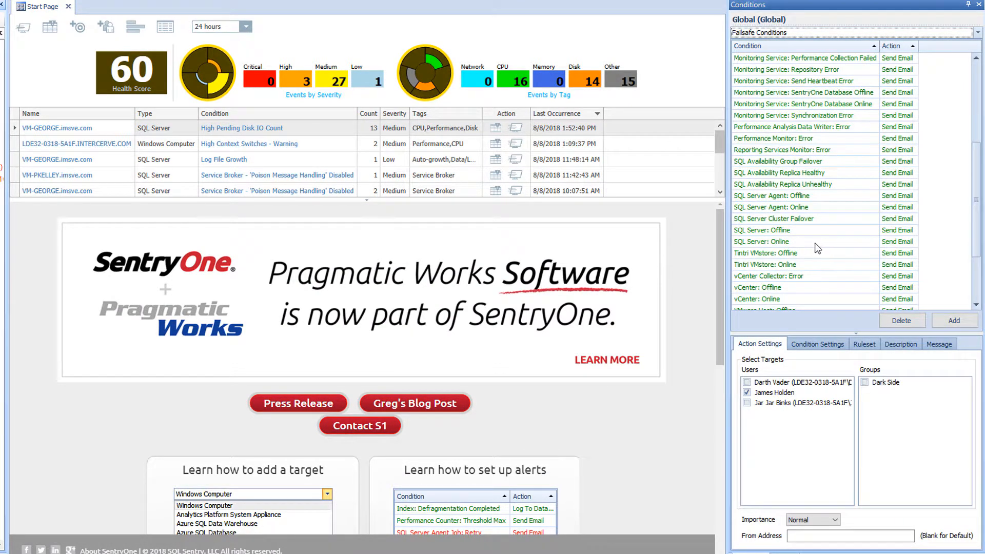
{"action": "left_click", "coordinate": [748, 392]}
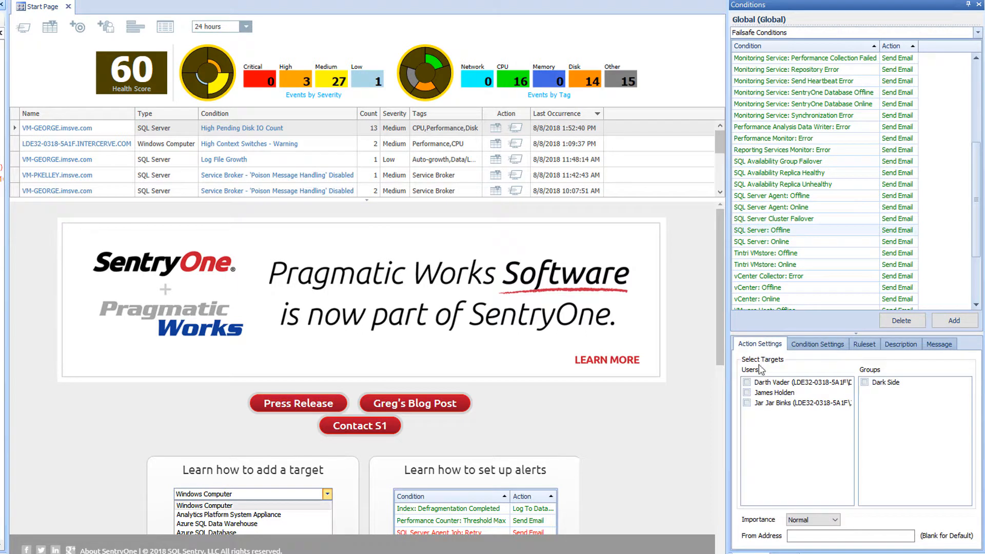
{"action": "left_click", "coordinate": [747, 382]}
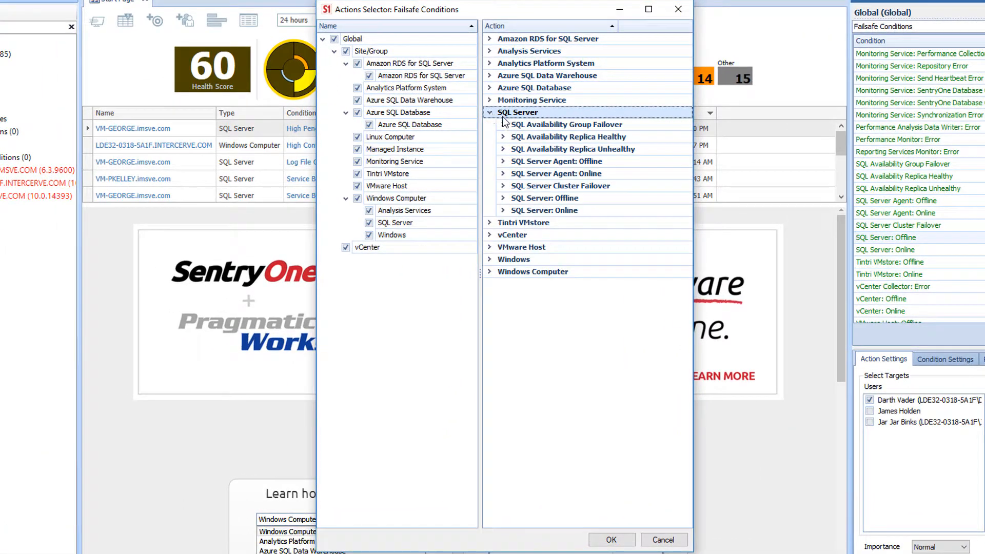
- Enable a second Send Email action for SQL Server: Offline in the Actions Selector
{"action": "left_click", "coordinate": [503, 198]}
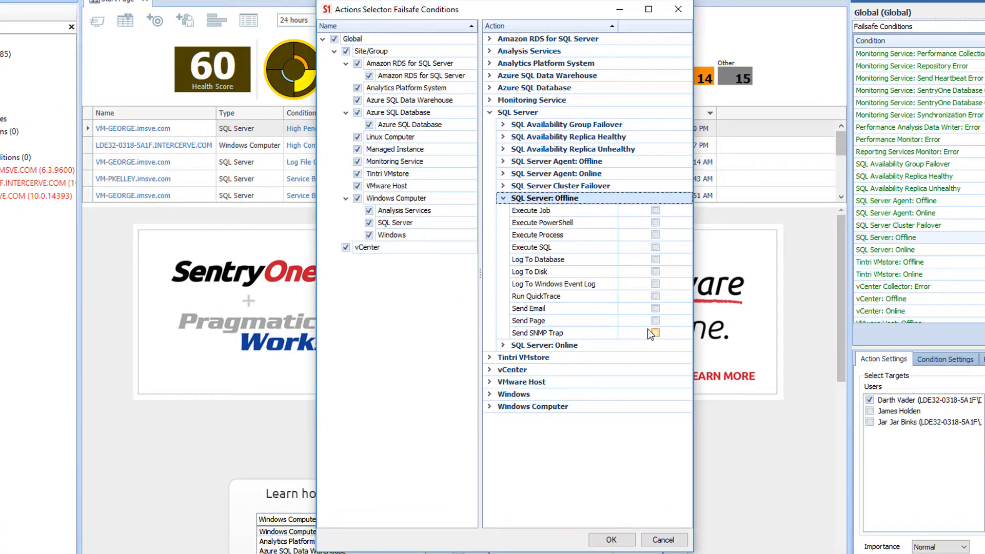
{"action": "left_click", "coordinate": [656, 308]}
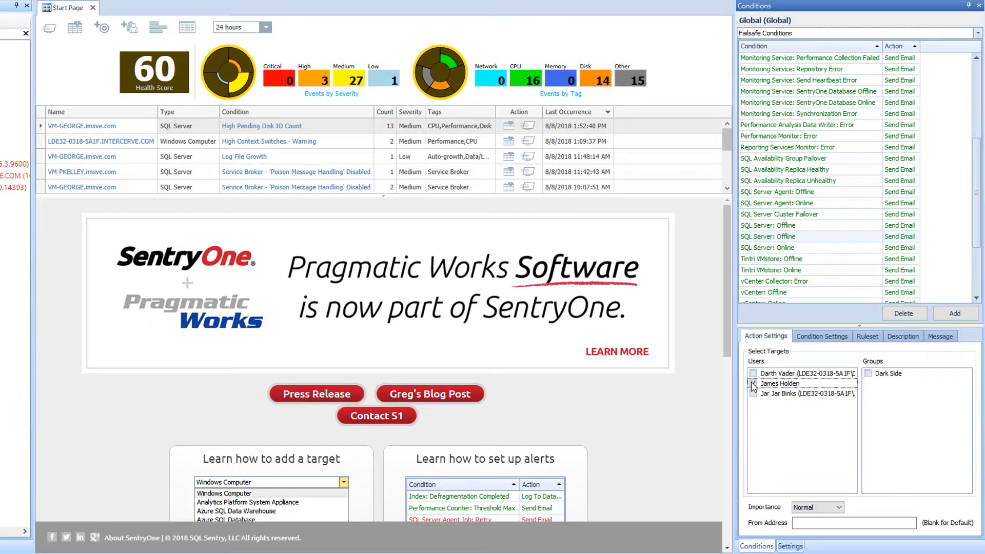
- Target the second and third users for the new SQL Server: Offline email action
{"action": "left_click", "coordinate": [752, 382]}
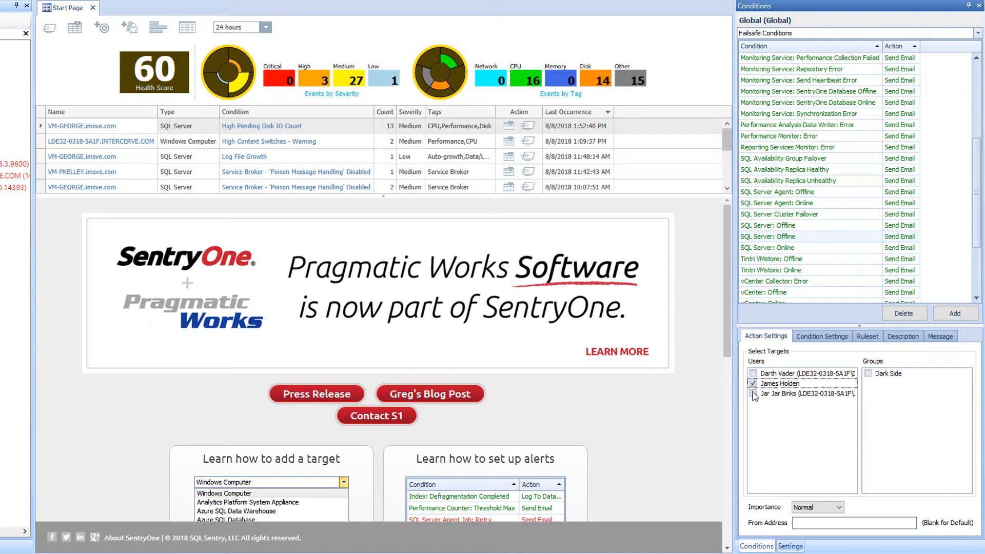
{"action": "left_click", "coordinate": [867, 336]}
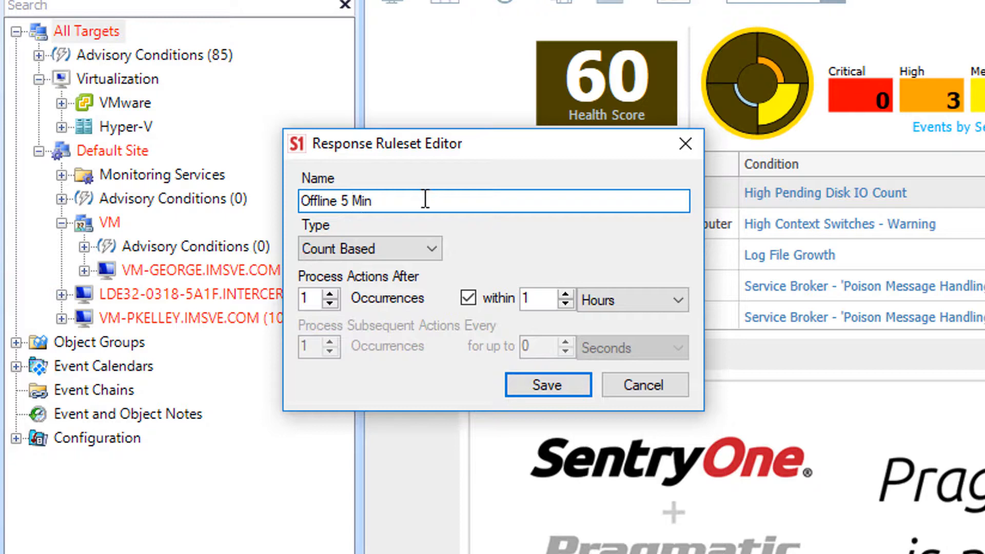
- Save a time-based 'Offline 5 Min' ruleset: after 5 minutes, hourly, up to 1 day
{"action": "left_click", "coordinate": [369, 249]}
{"action": "type", "text": "5"}
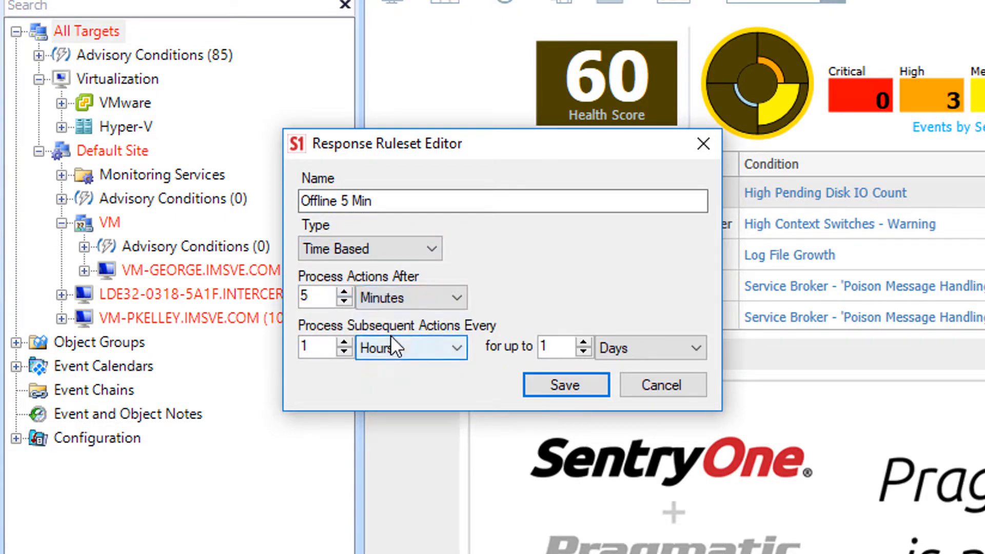
{"action": "left_click", "coordinate": [564, 385]}
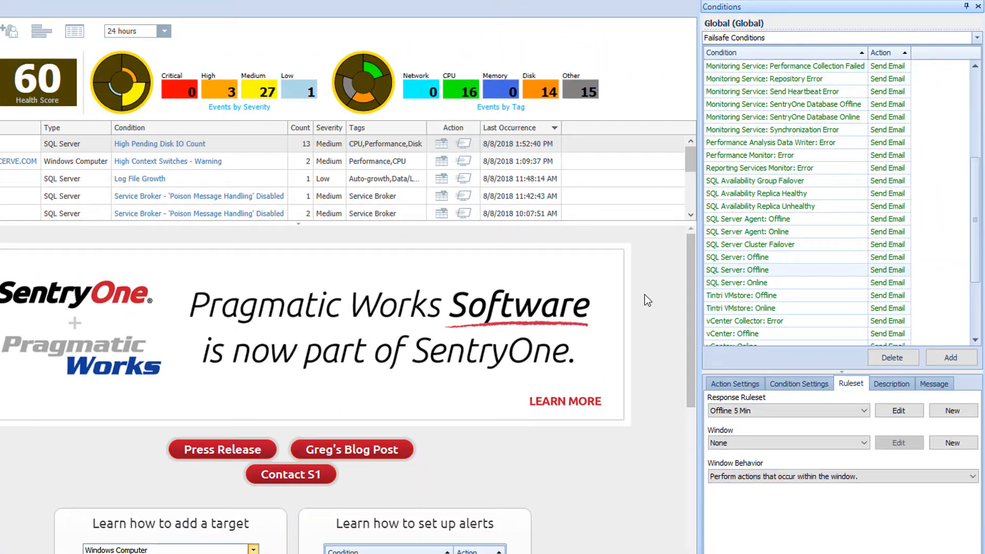